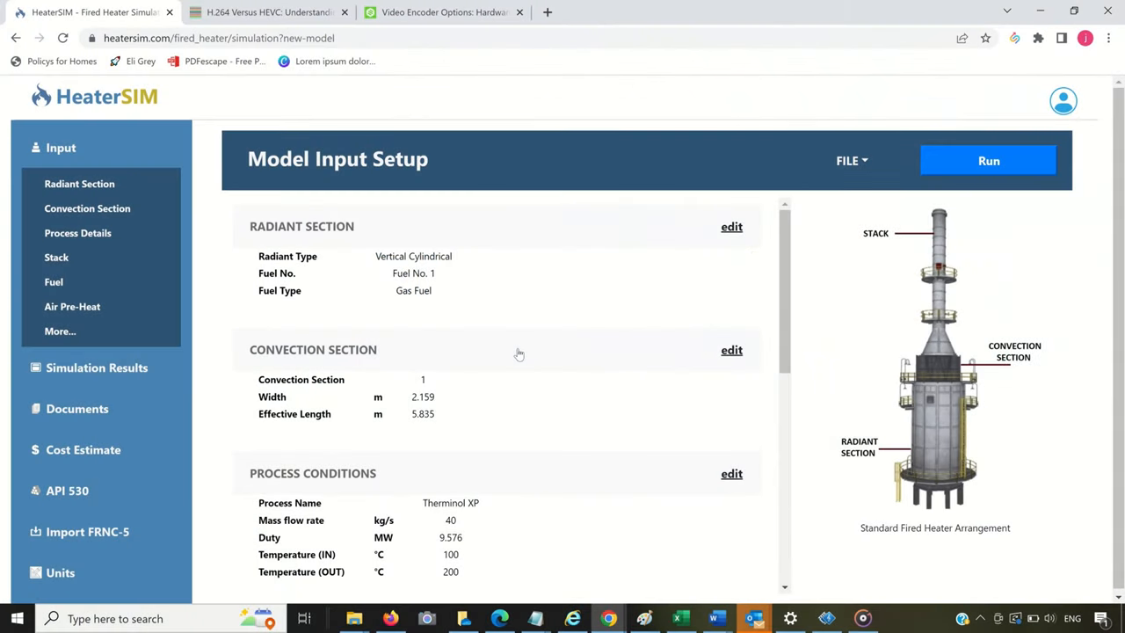
pyautogui.moveTo(560, 318)
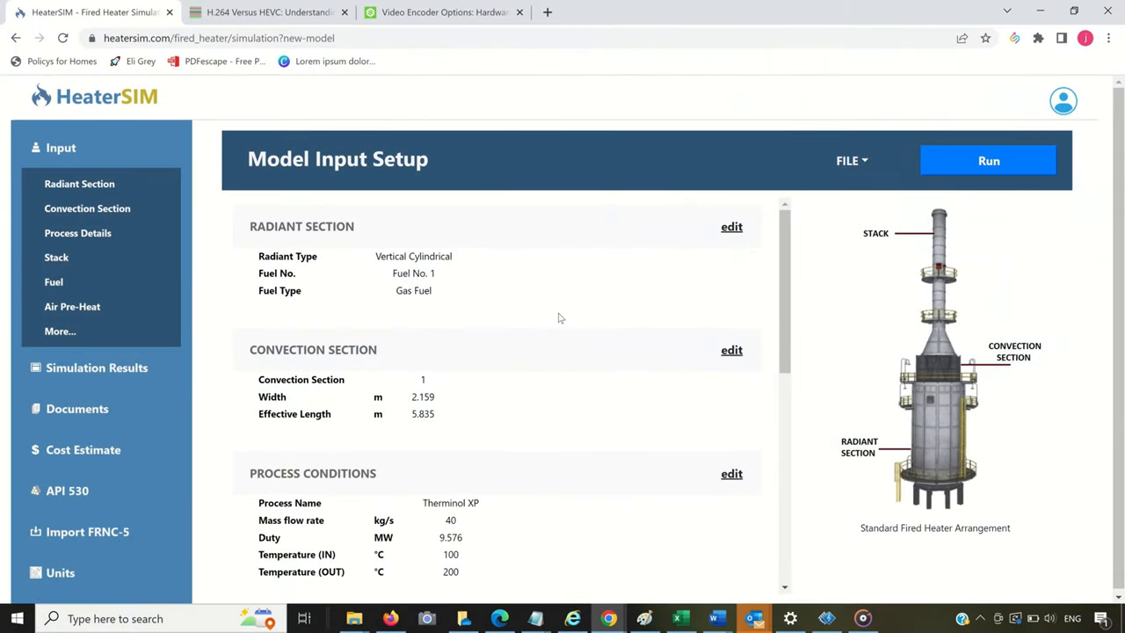
pyautogui.moveTo(528, 262)
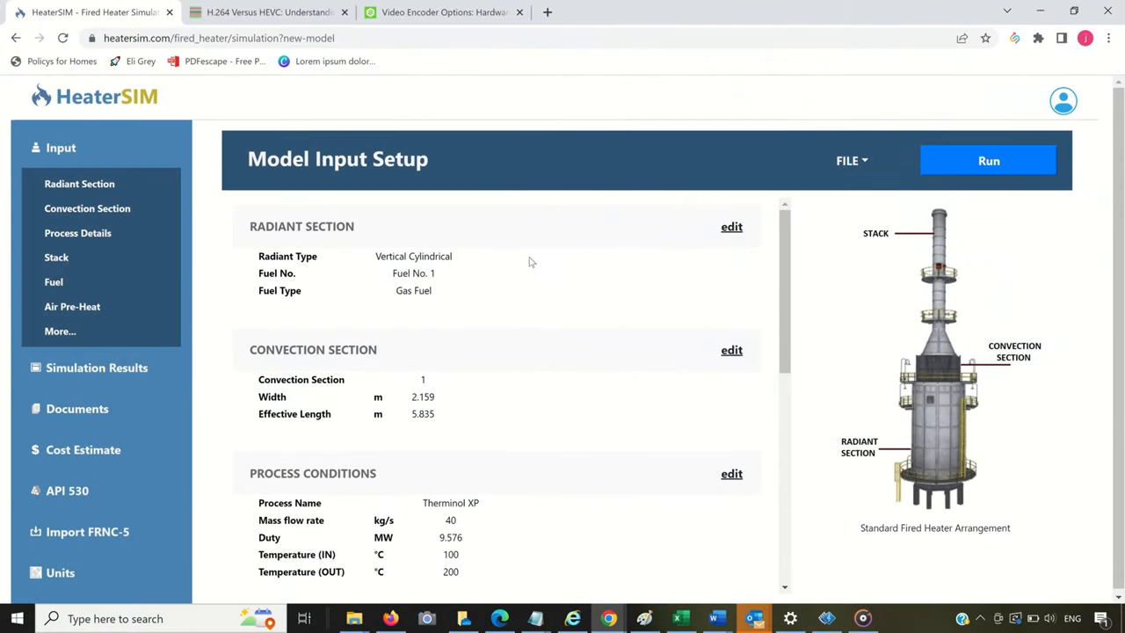
pyautogui.moveTo(557, 236)
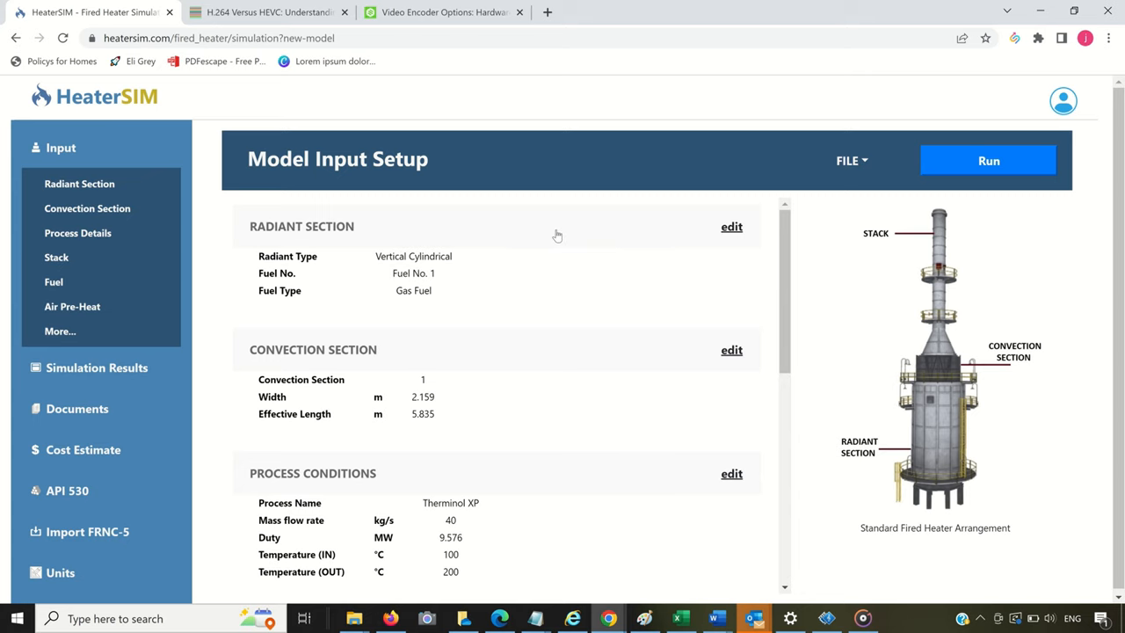
# Step: Edit Radiant Cell 1 and scroll down to the No. Burners field (currently Auto)
pyautogui.click(731, 226)
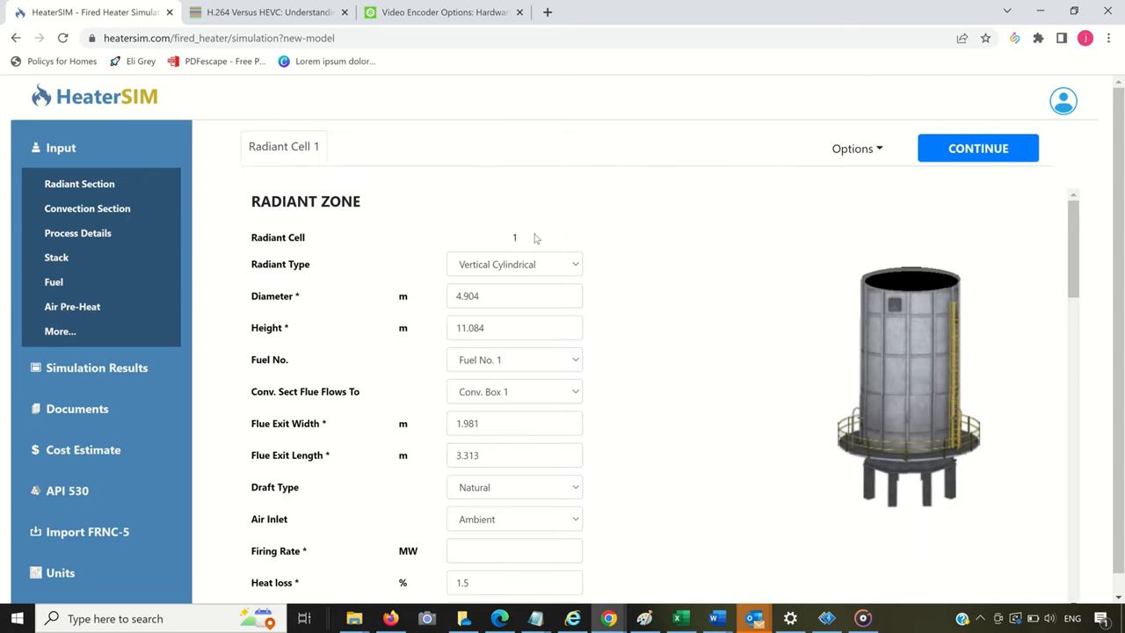
pyautogui.scroll(-3)
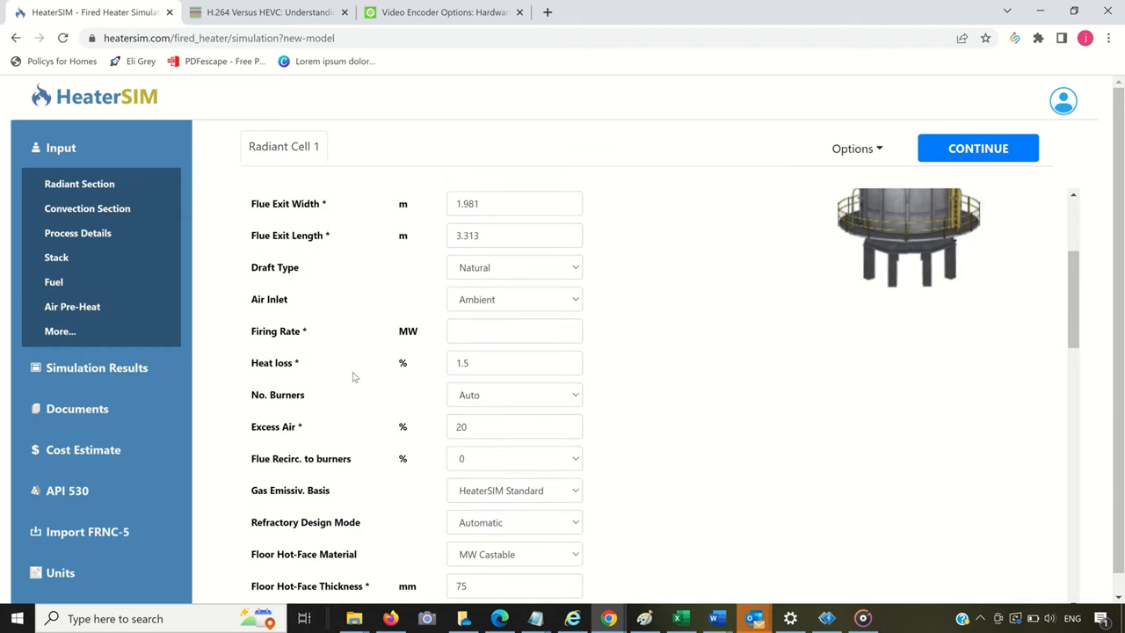
pyautogui.moveTo(297, 389)
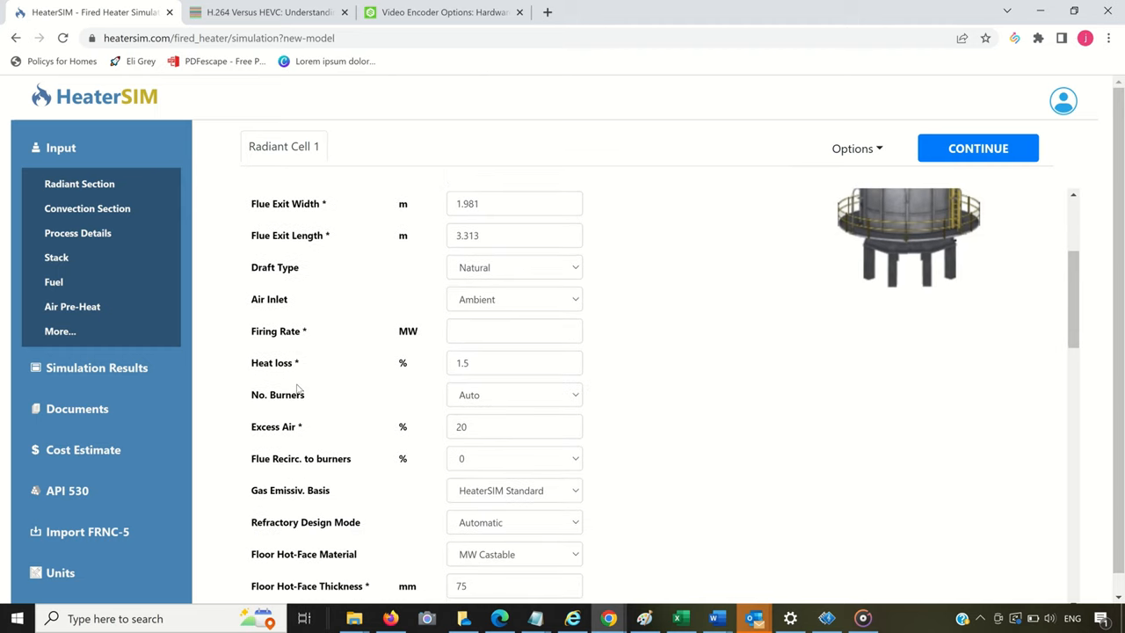
pyautogui.moveTo(526, 389)
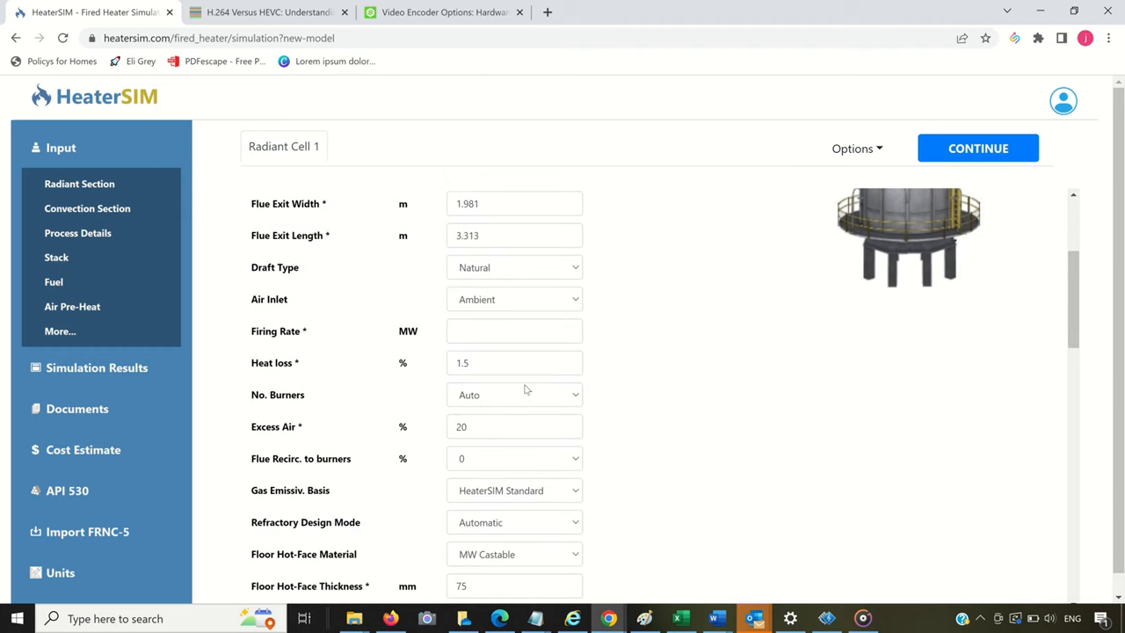
pyautogui.click(514, 394)
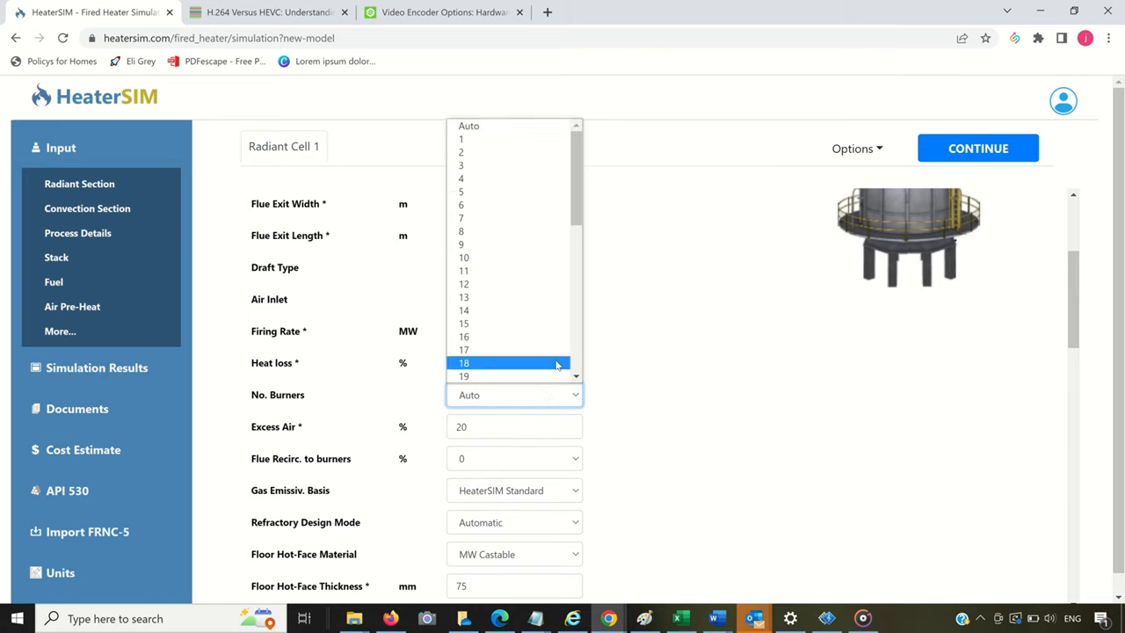
pyautogui.moveTo(549, 192)
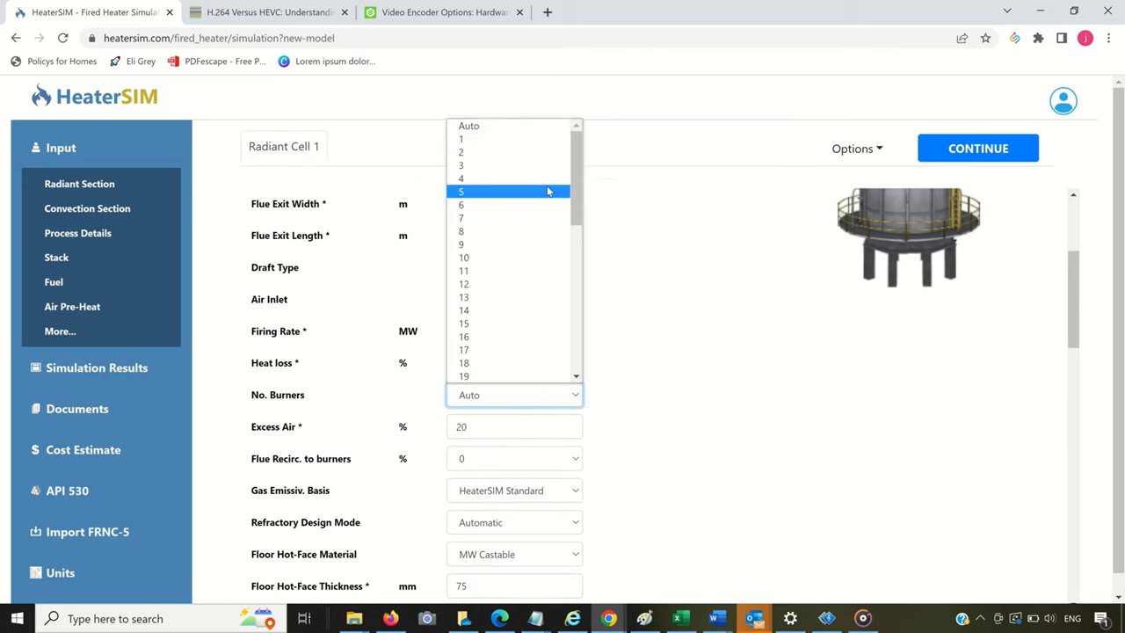
pyautogui.click(468, 126)
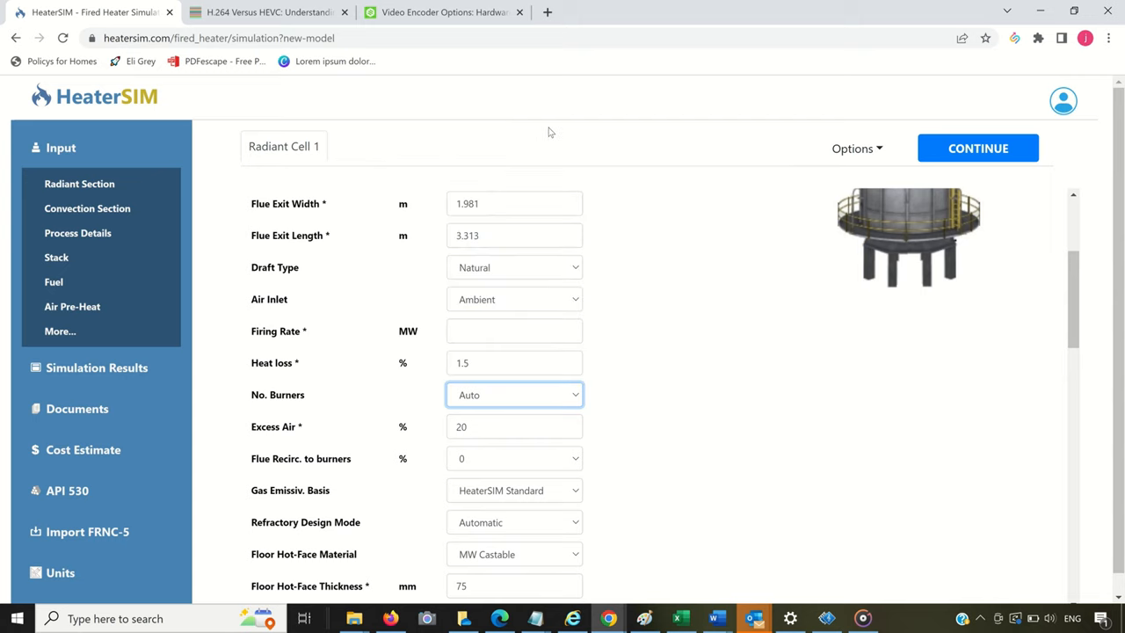
pyautogui.moveTo(839, 154)
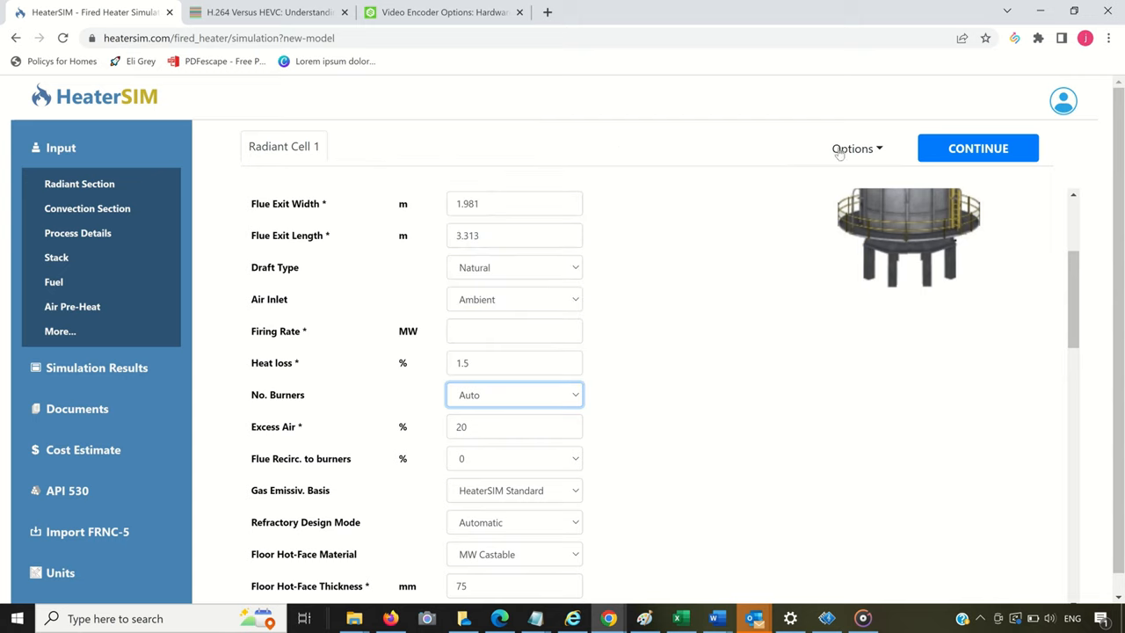
pyautogui.moveTo(672, 313)
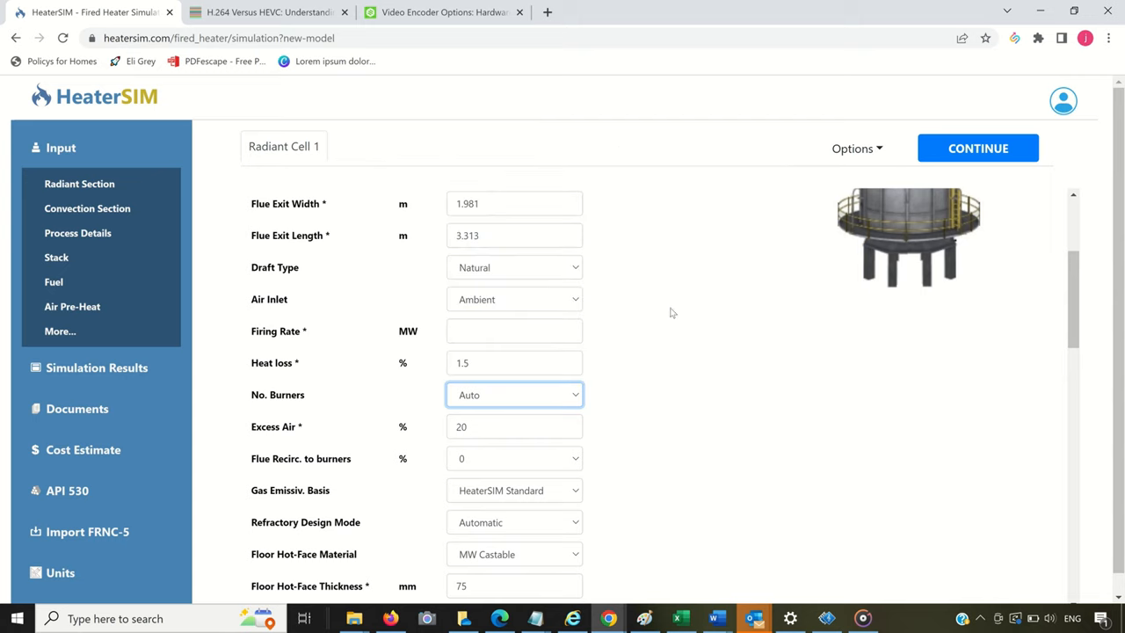
pyautogui.moveTo(596, 405)
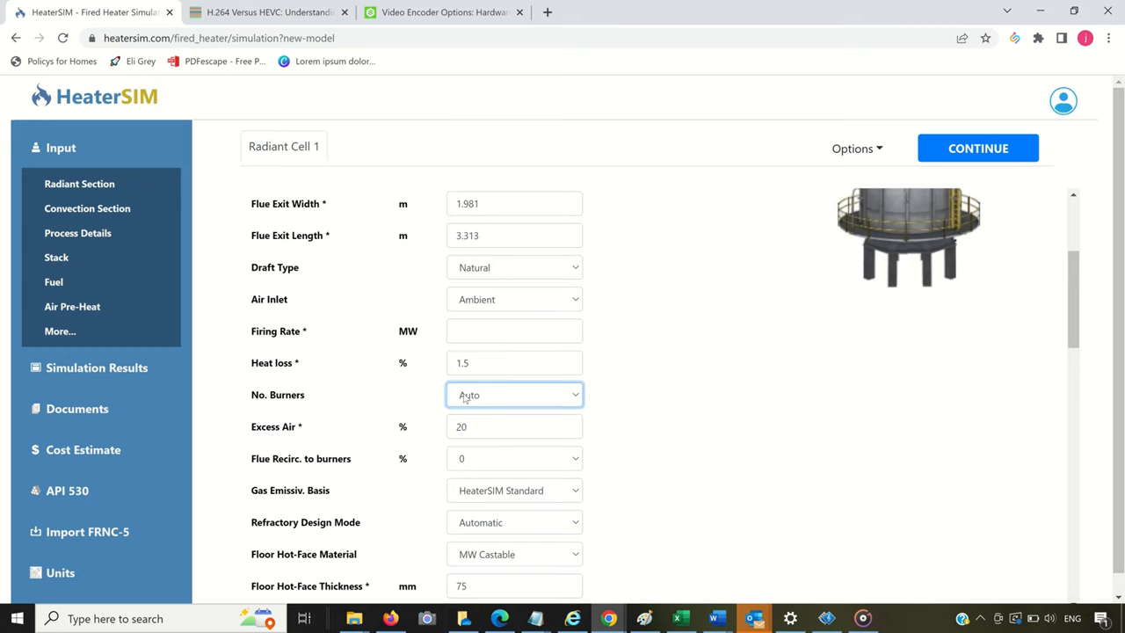
pyautogui.moveTo(481, 402)
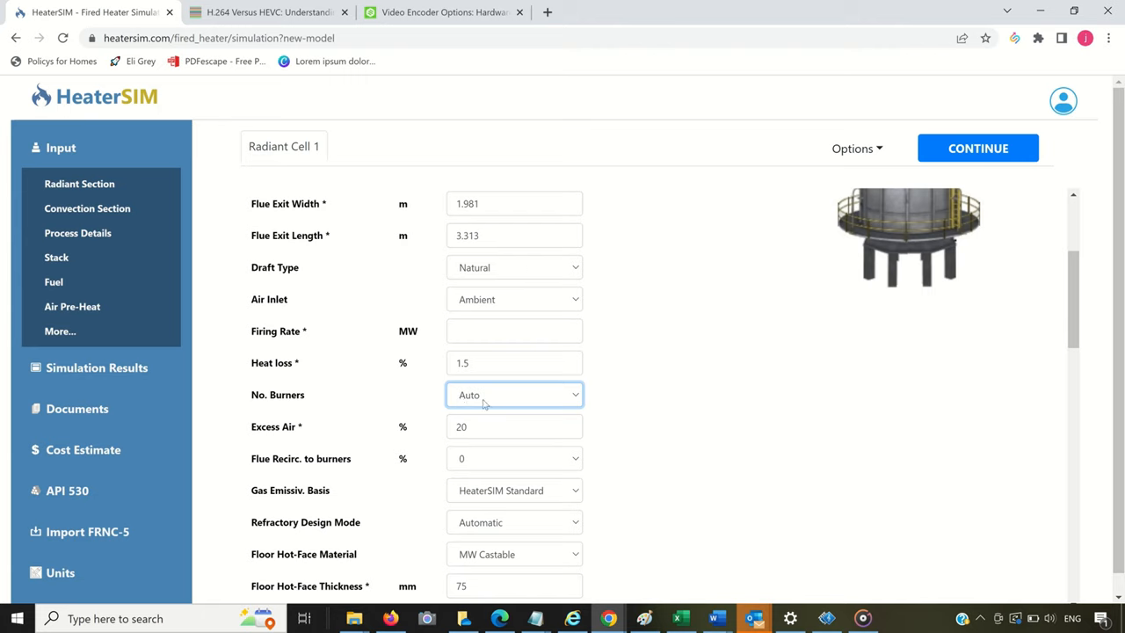
pyautogui.moveTo(490, 410)
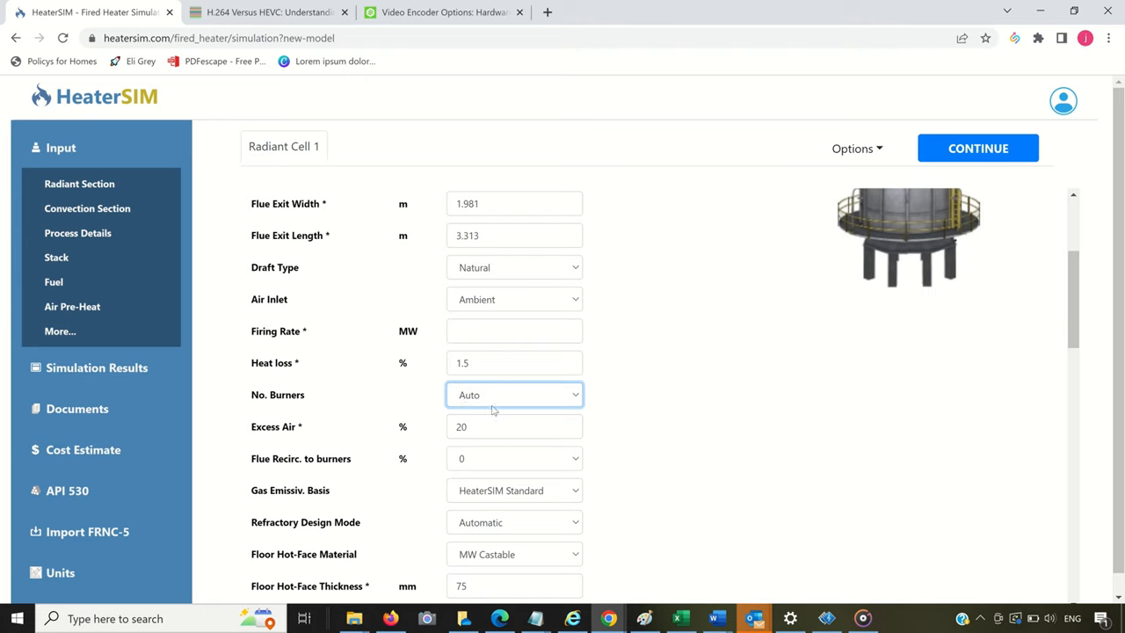
pyautogui.moveTo(578, 400)
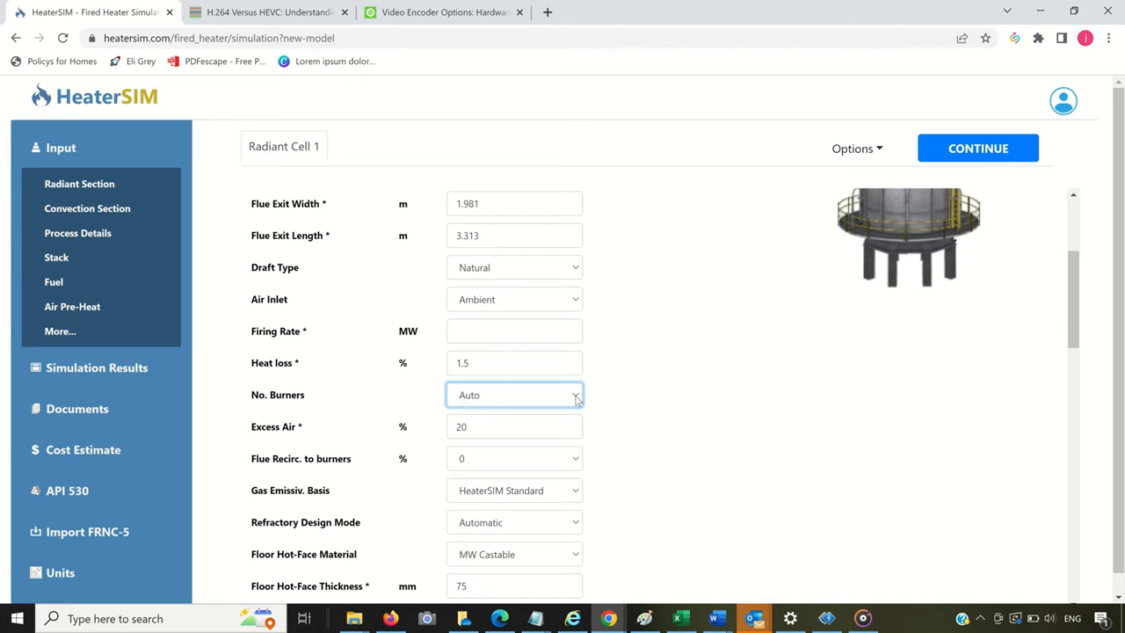
# Step: Change No. Burners from Auto to 8 and continue back to Model Input Setup
pyautogui.click(514, 393)
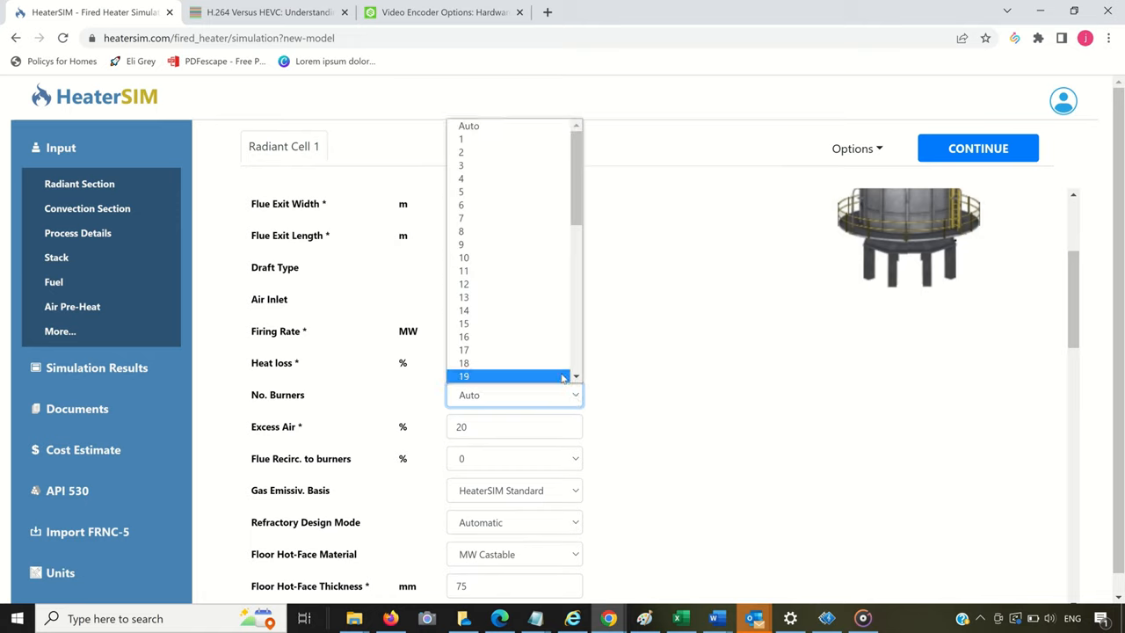
pyautogui.click(460, 179)
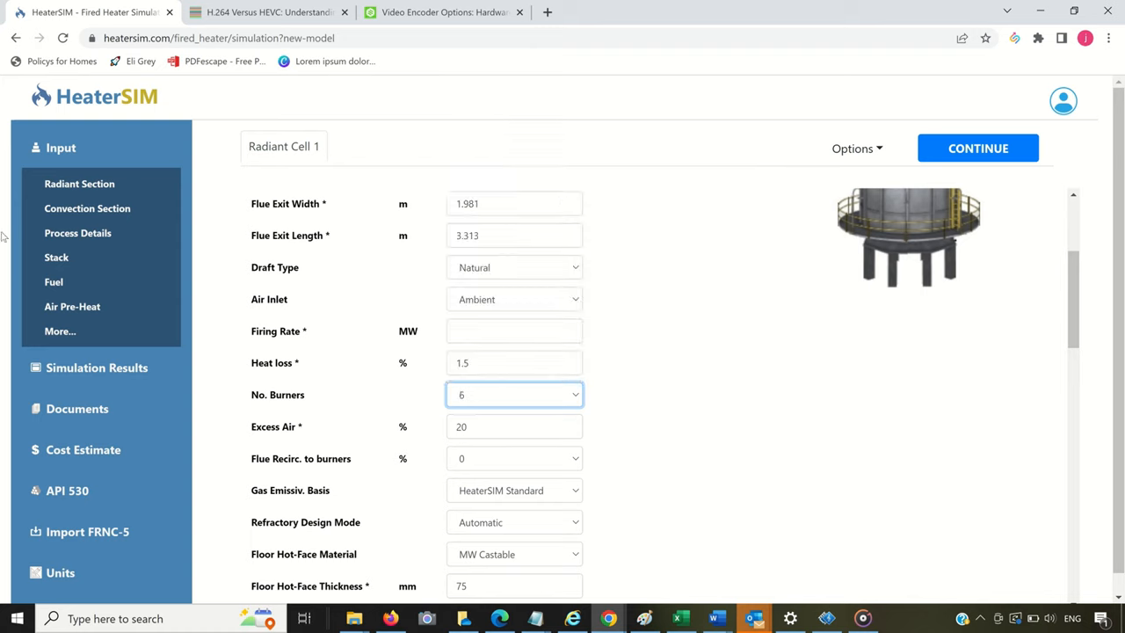
pyautogui.moveTo(18, 183)
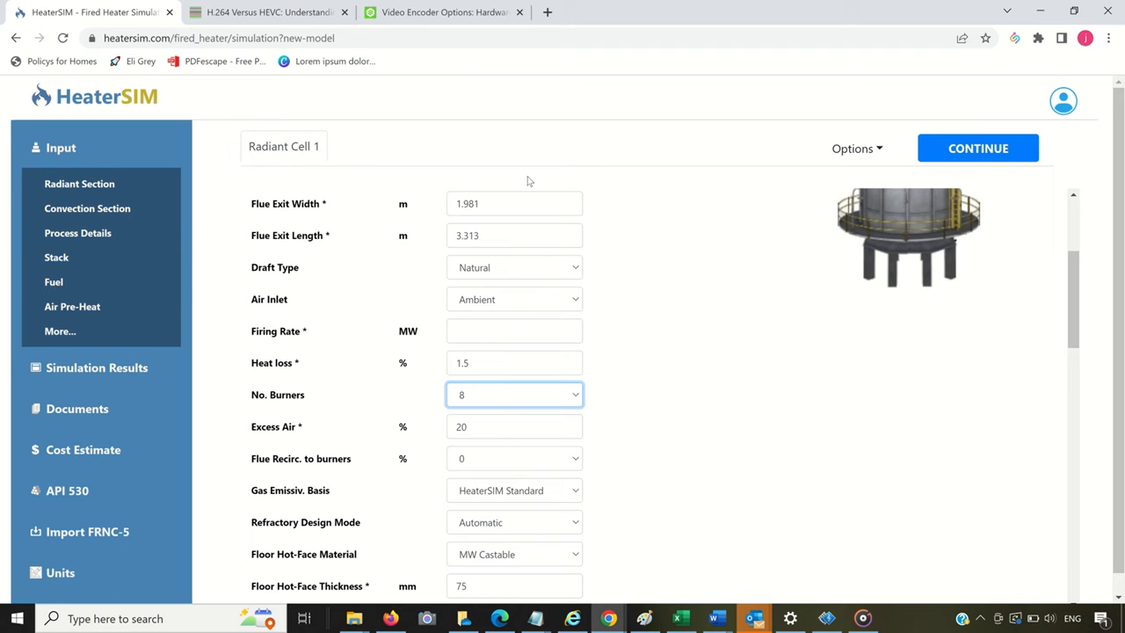
pyautogui.click(977, 147)
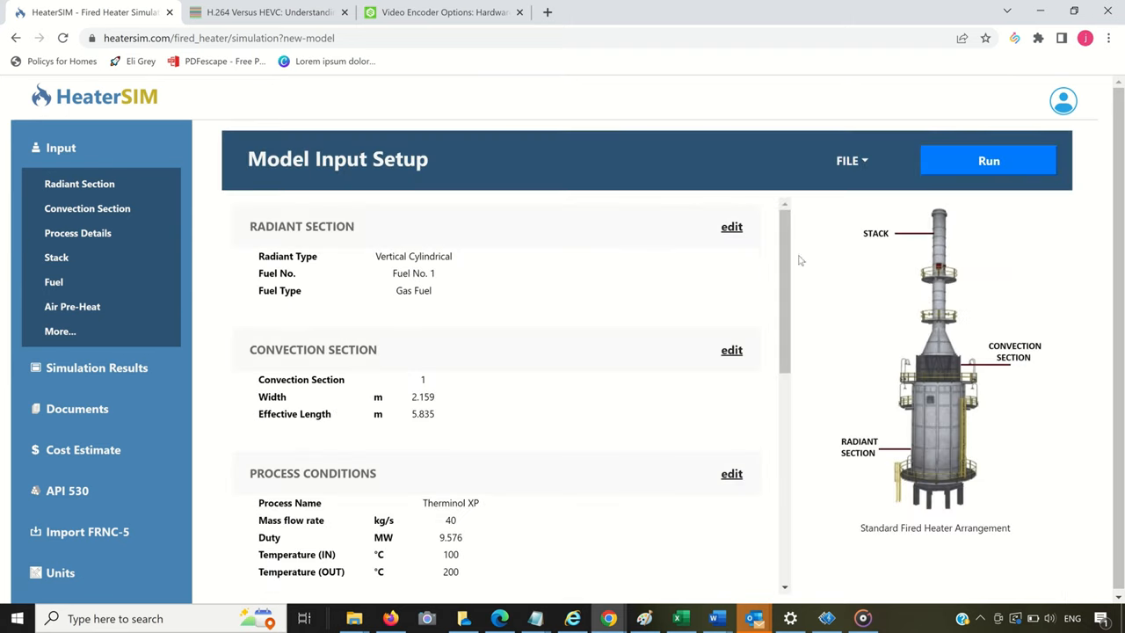